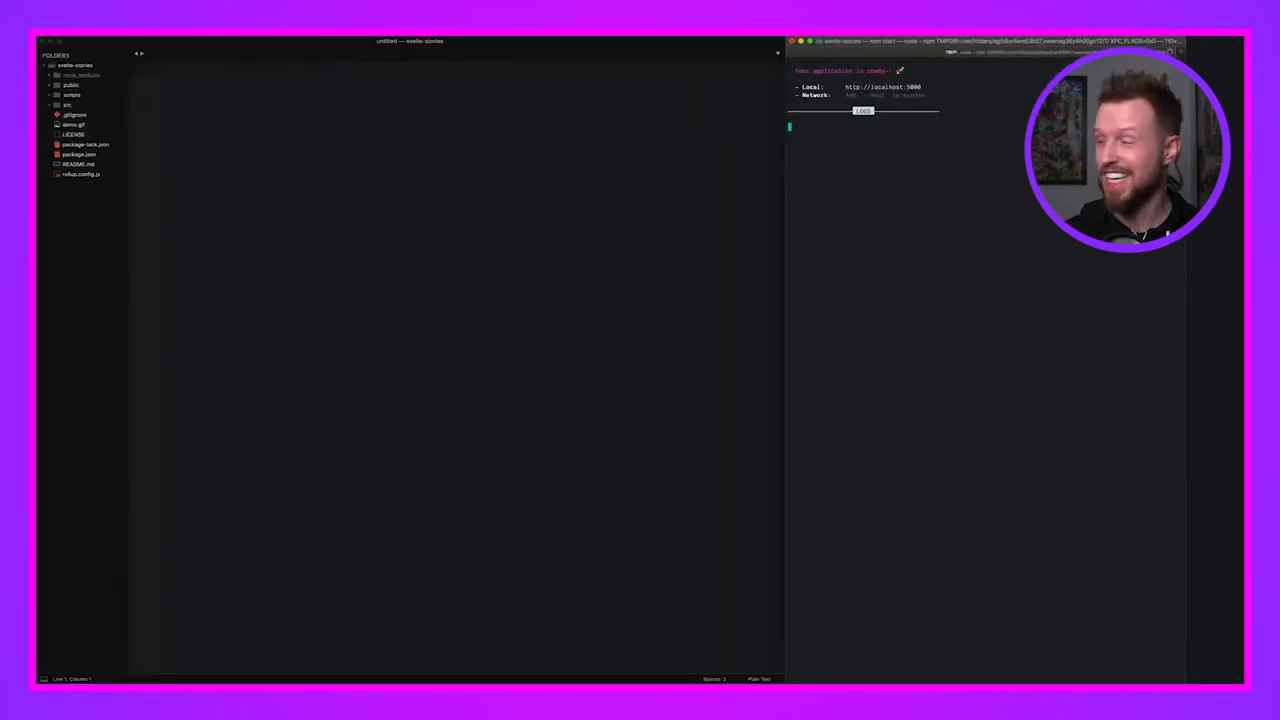
- Show the StoryContainer.svelte script from the src folder in the editor
left_click(96, 154)
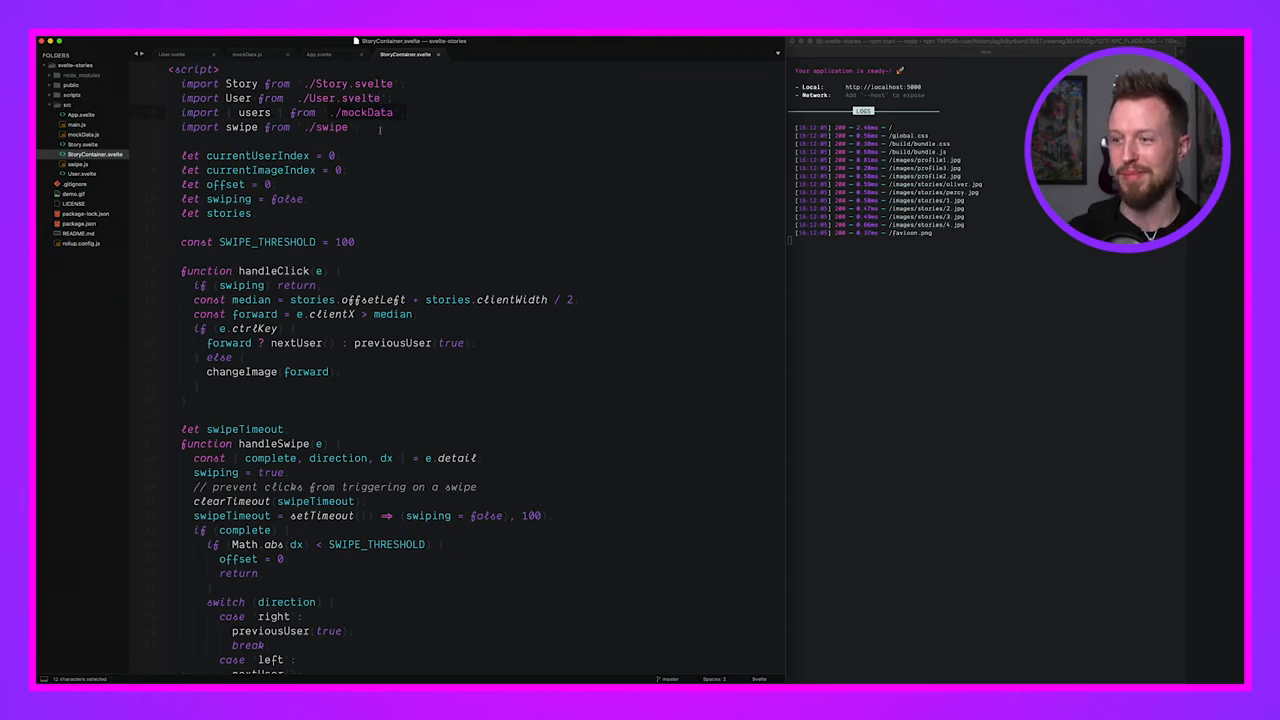
scroll("down", 3)
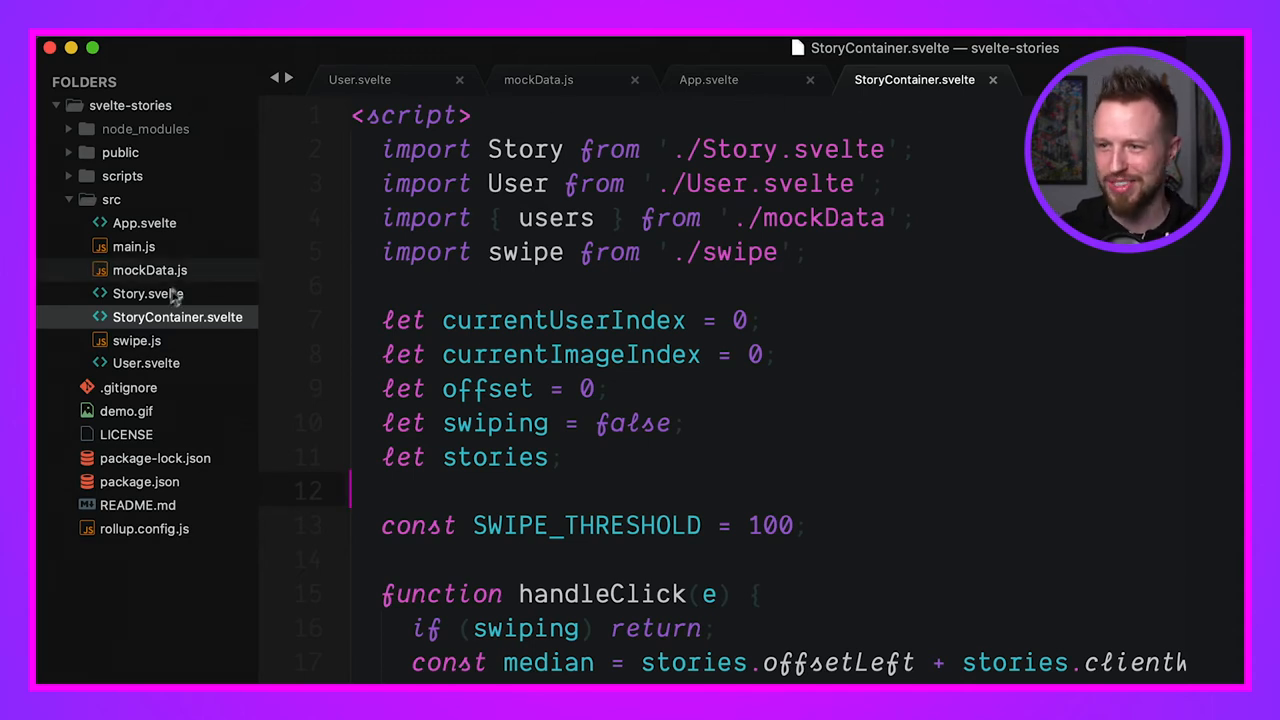
- Show the Story.svelte component's script and styles in a new editor tab
left_click(146, 292)
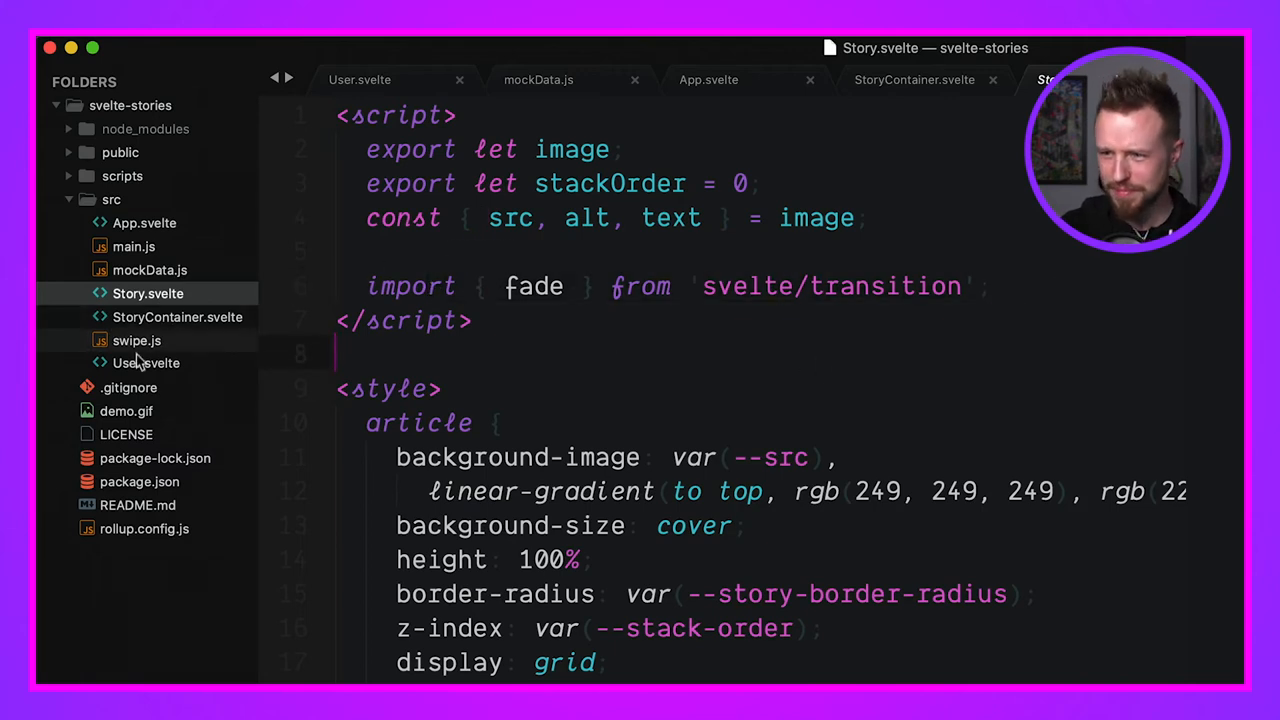
left_click(146, 362)
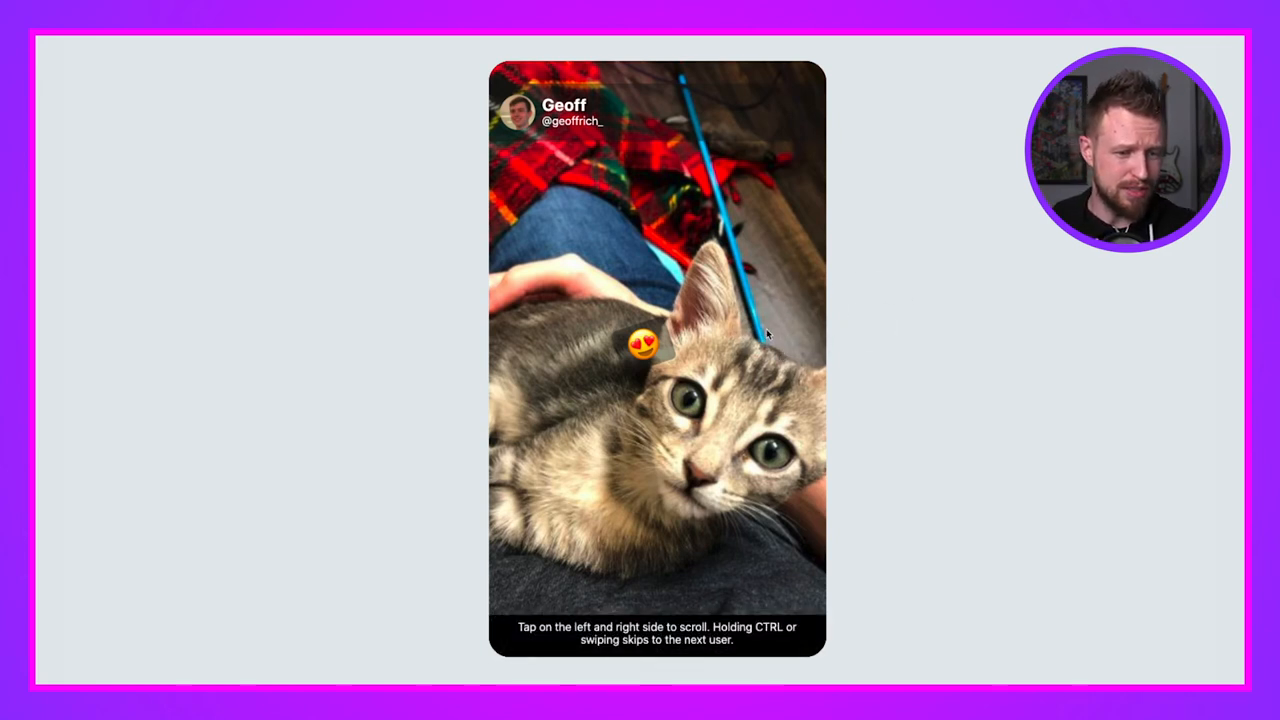
- Advance through Geoff's and Adam Argyle's stories to the 'You've reached the end!' card
left_click(764, 336)
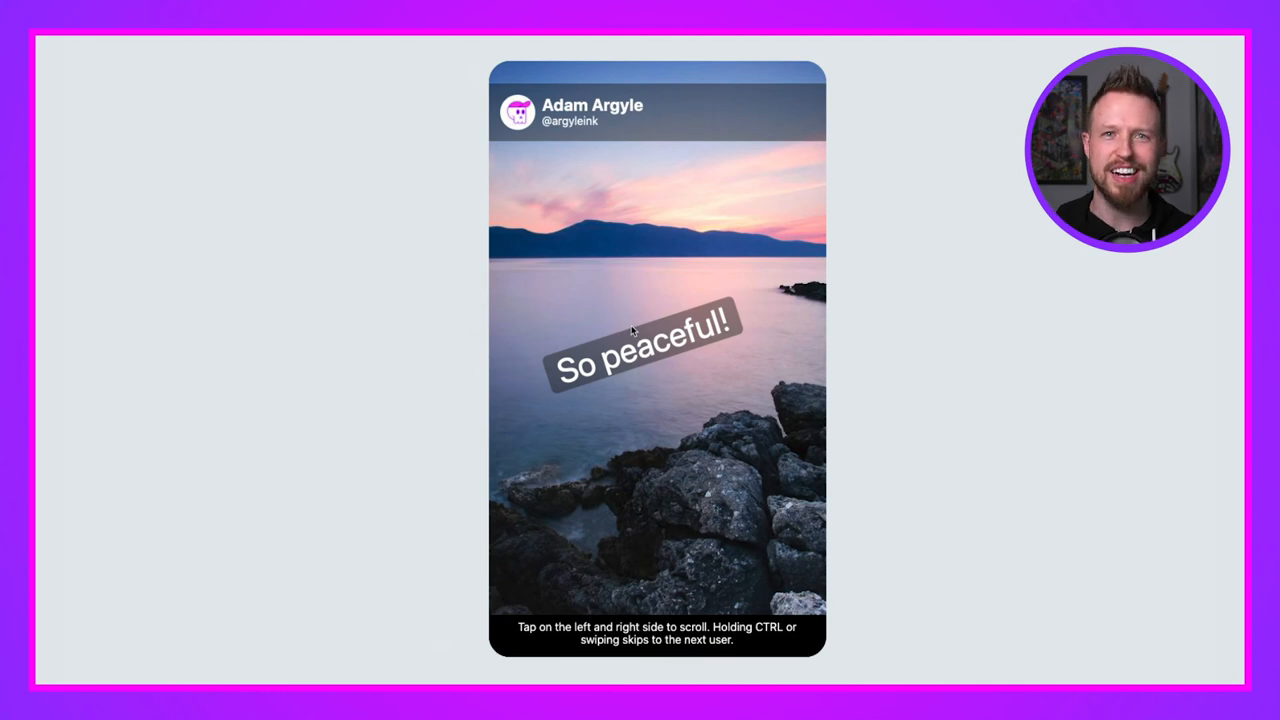
mouse_move(764, 360)
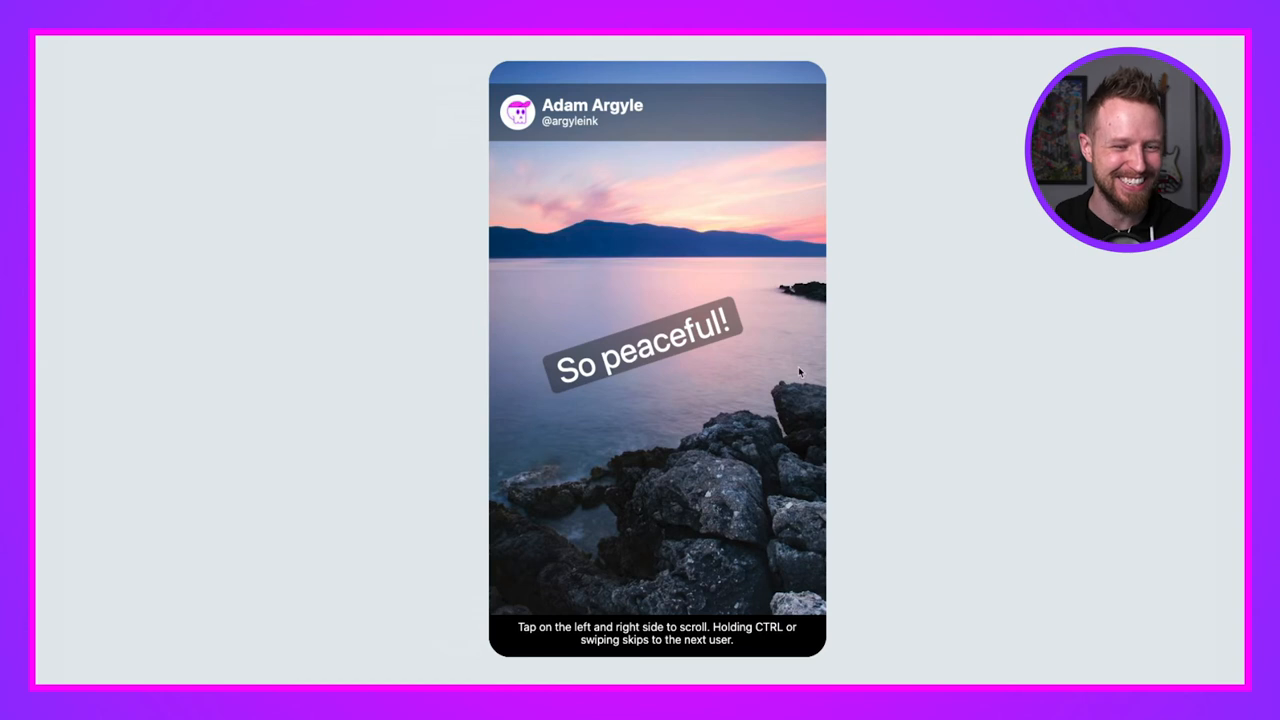
left_click(790, 370)
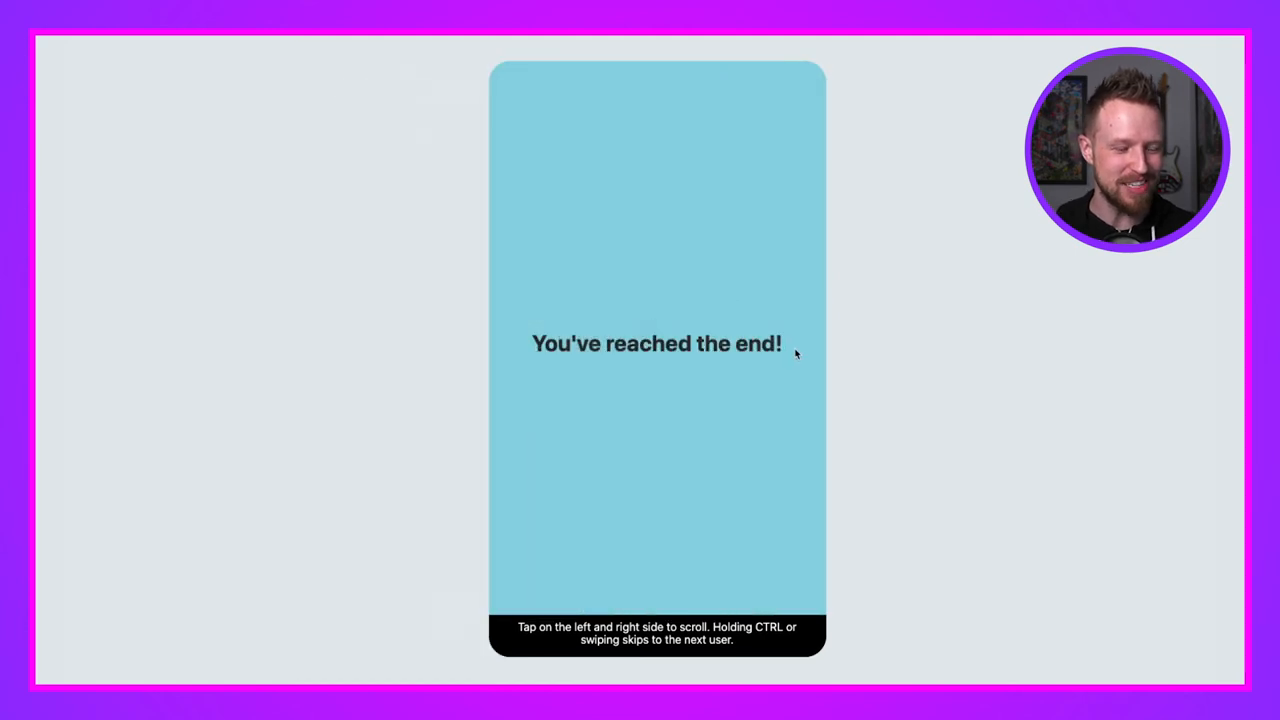